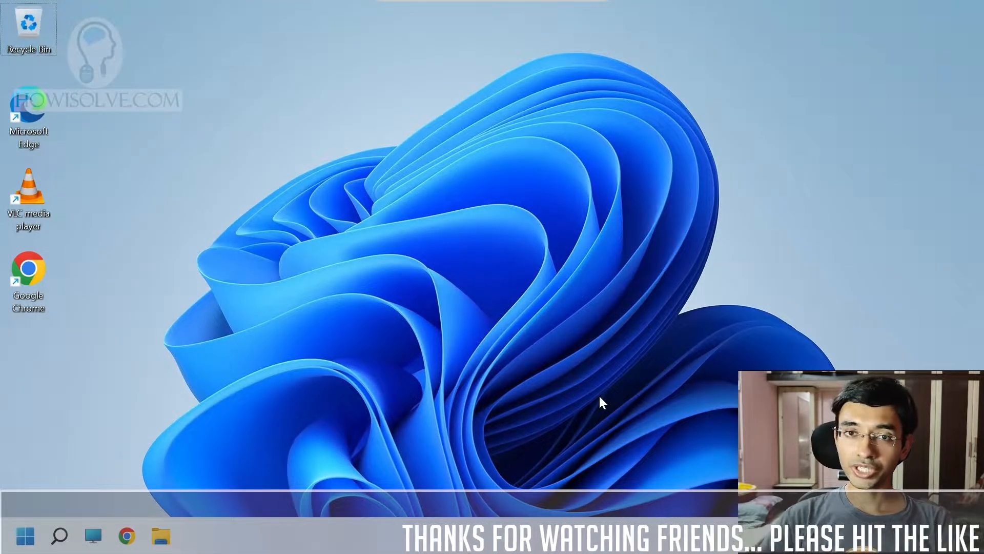
pyautogui.moveTo(254, 458)
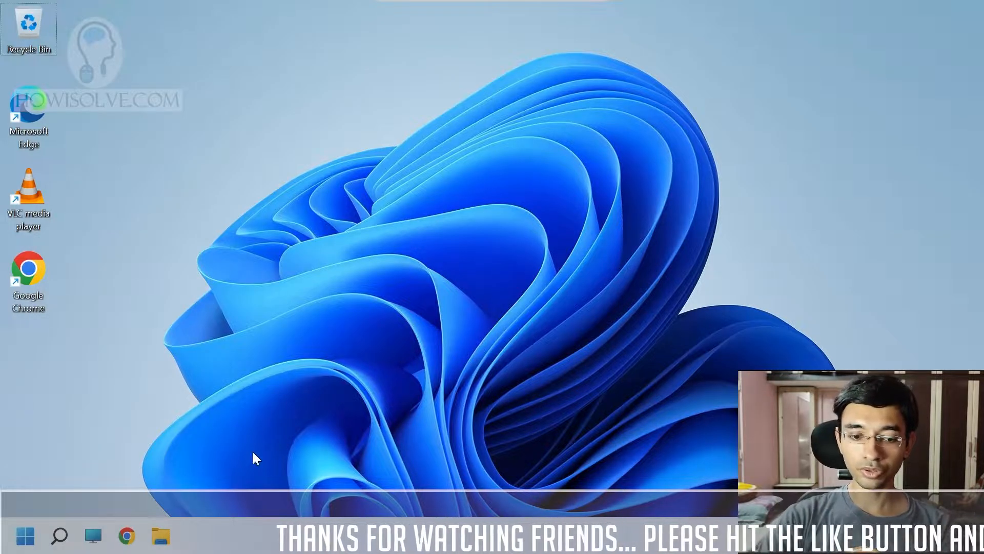
# Step: Search Windows for "default apps" to reach the Default apps settings
pyautogui.click(59, 535)
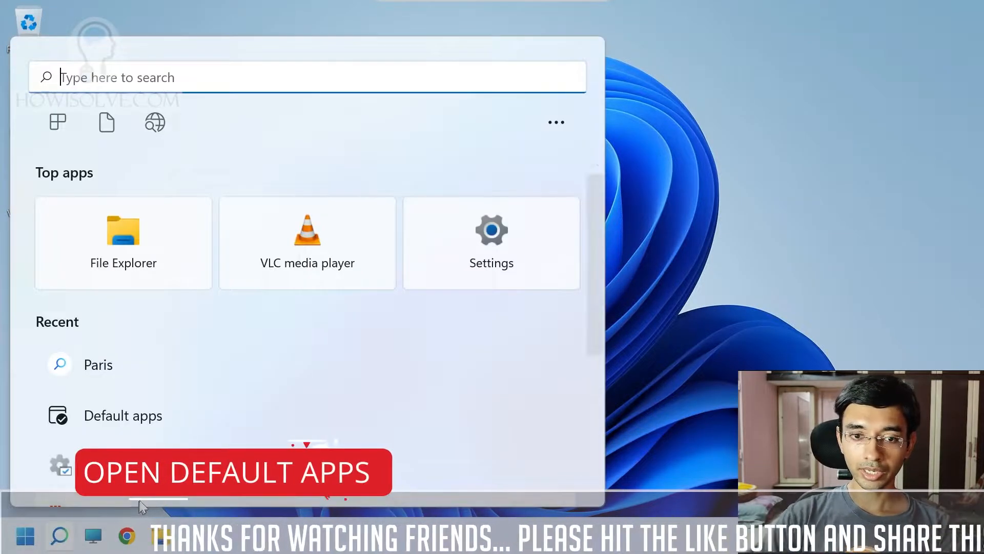
pyautogui.write('default apps')
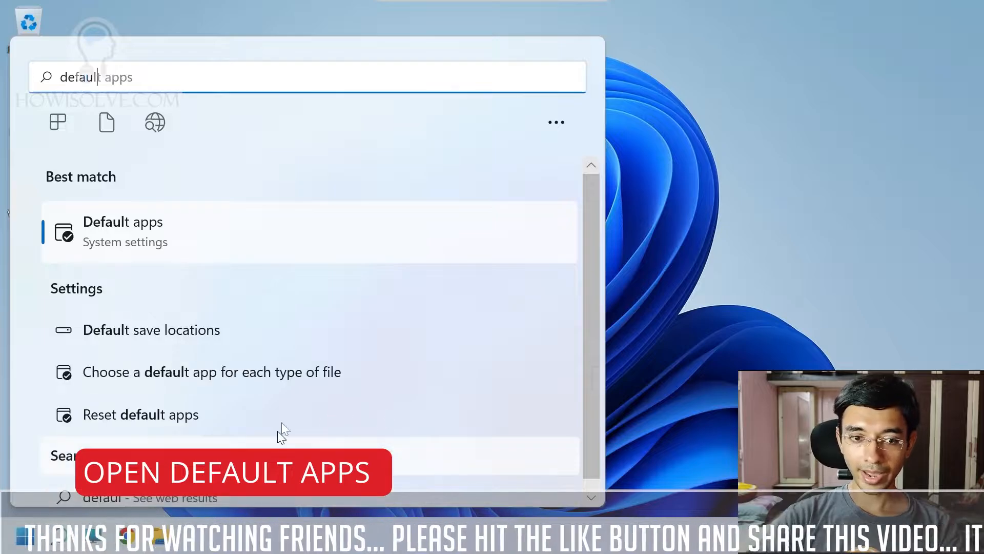
pyautogui.moveTo(163, 243)
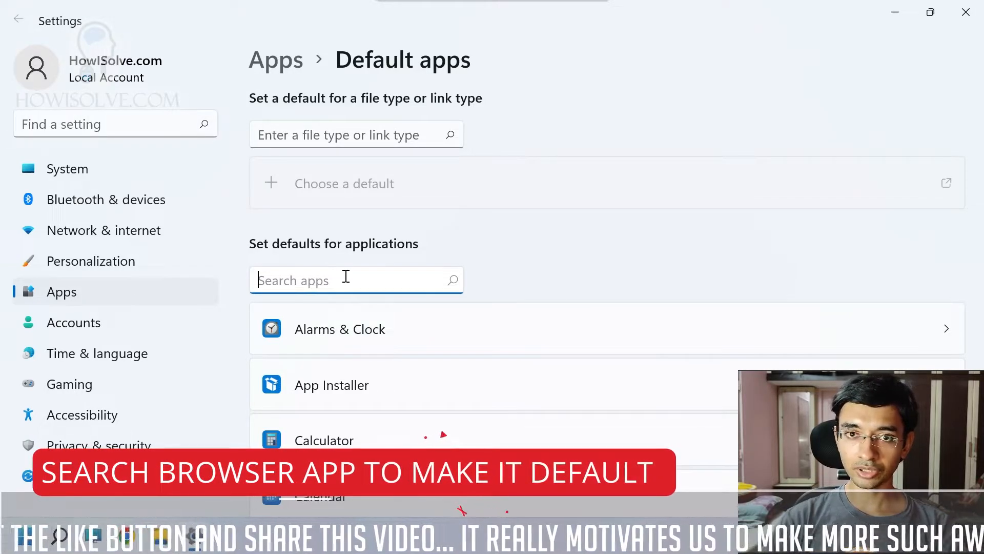
# Step: Search the applications list for "chrome" to bring up Google Chrome's default-app entry
pyautogui.write('ch')
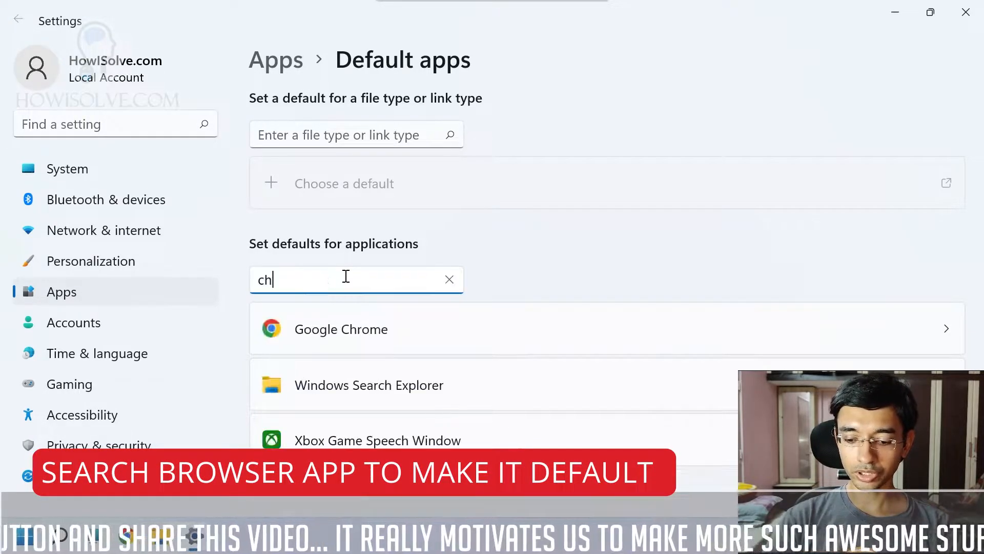
pyautogui.write('rom')
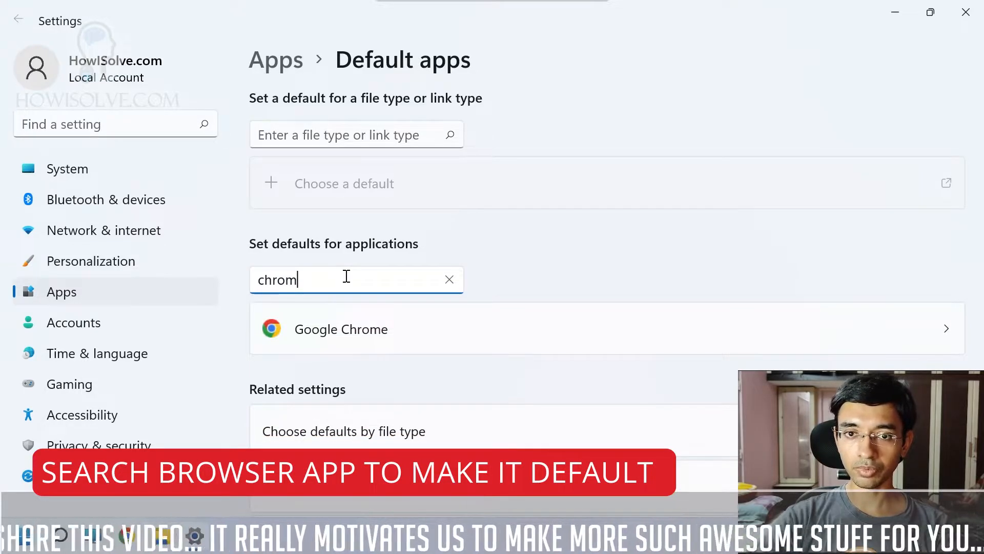
pyautogui.click(449, 279)
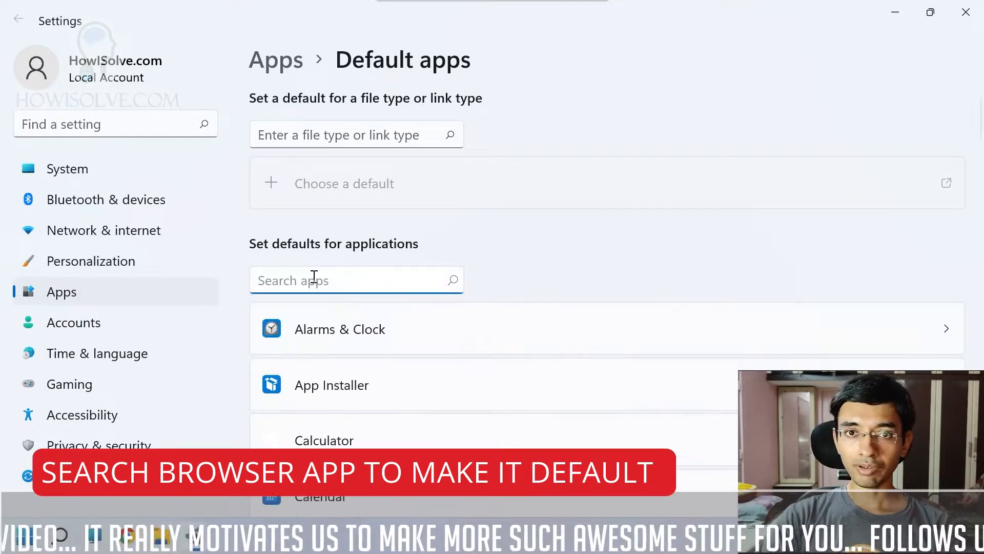
pyautogui.write('chro')
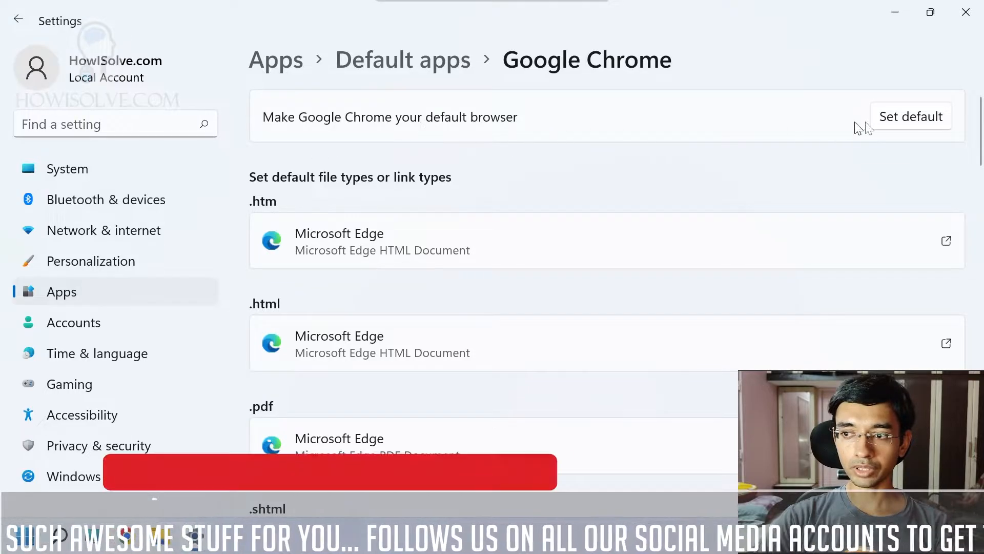
# Step: Set Google Chrome as the default browser, switching .htm and .html to Chrome
pyautogui.click(910, 116)
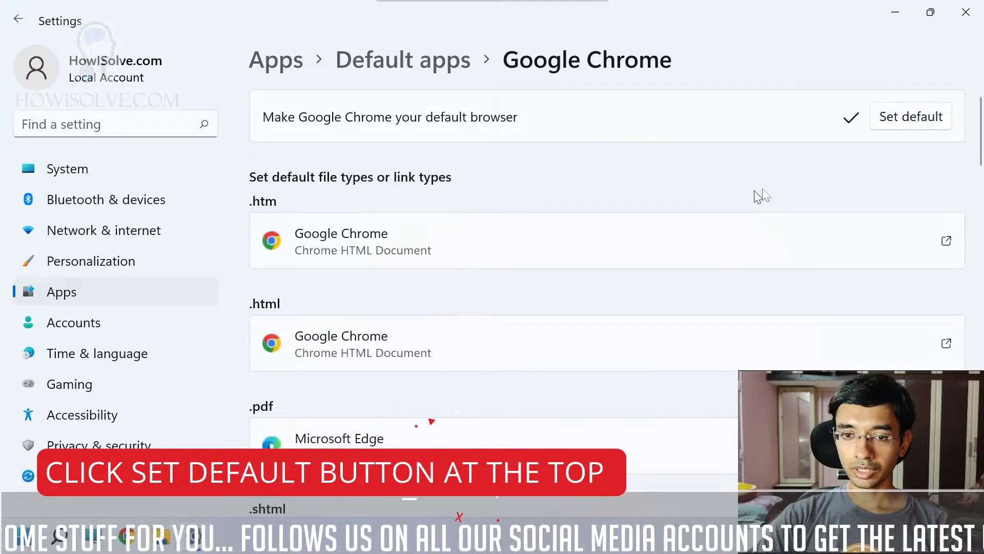
pyautogui.moveTo(655, 218)
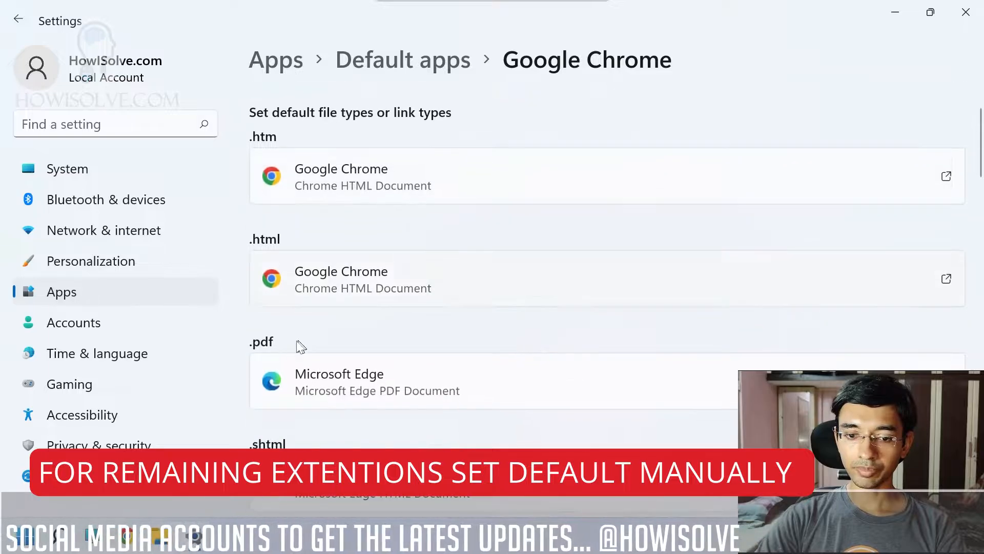
pyautogui.scroll(-3)
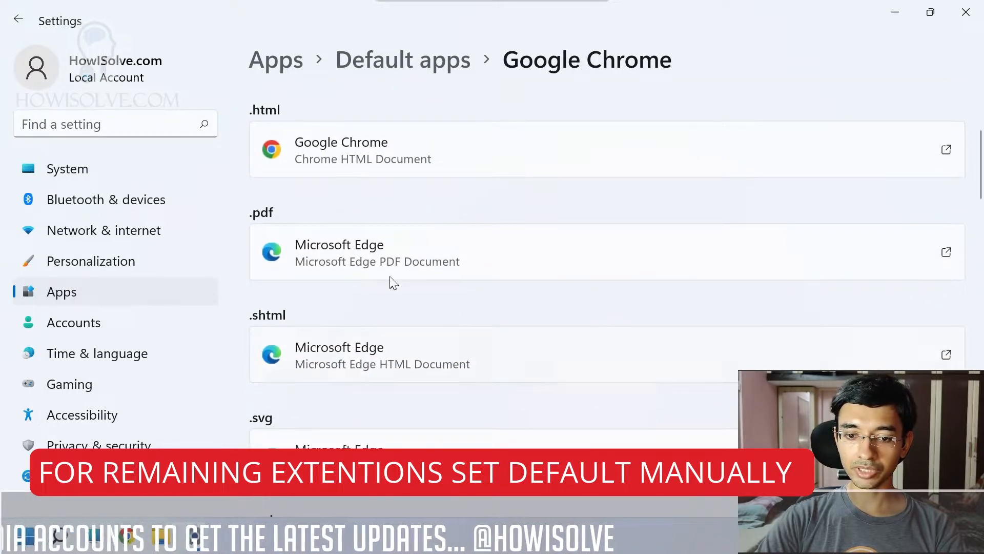
pyautogui.scroll(-3)
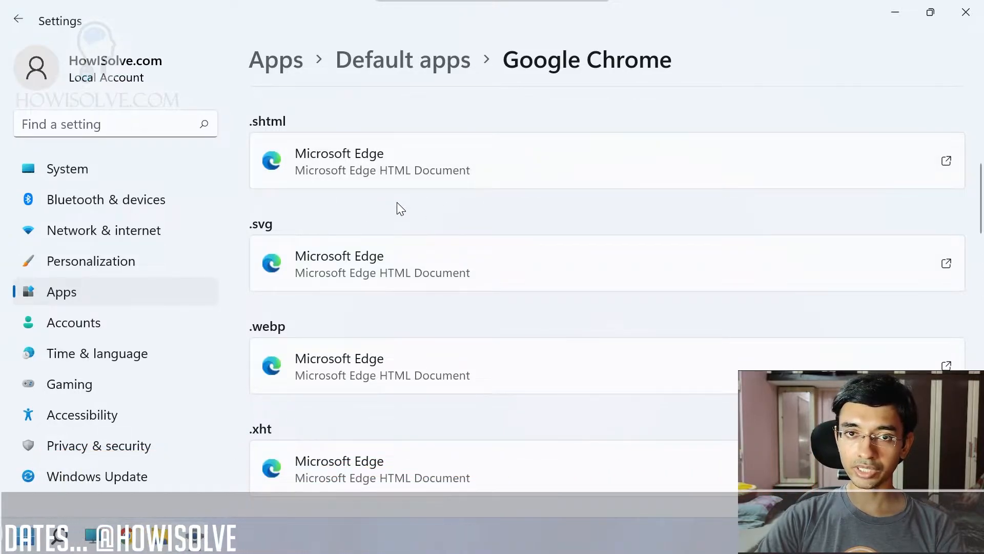
pyautogui.moveTo(434, 290)
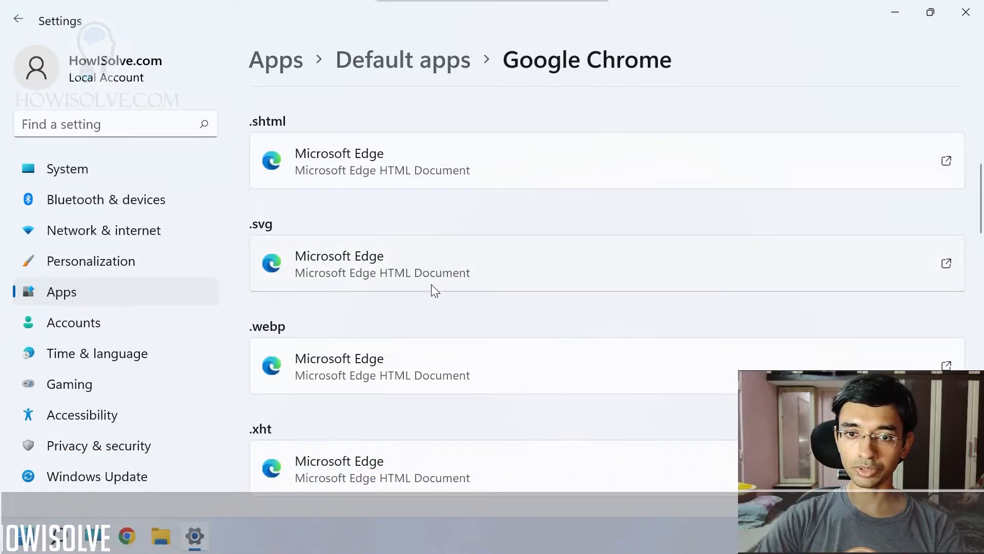
pyautogui.scroll(3)
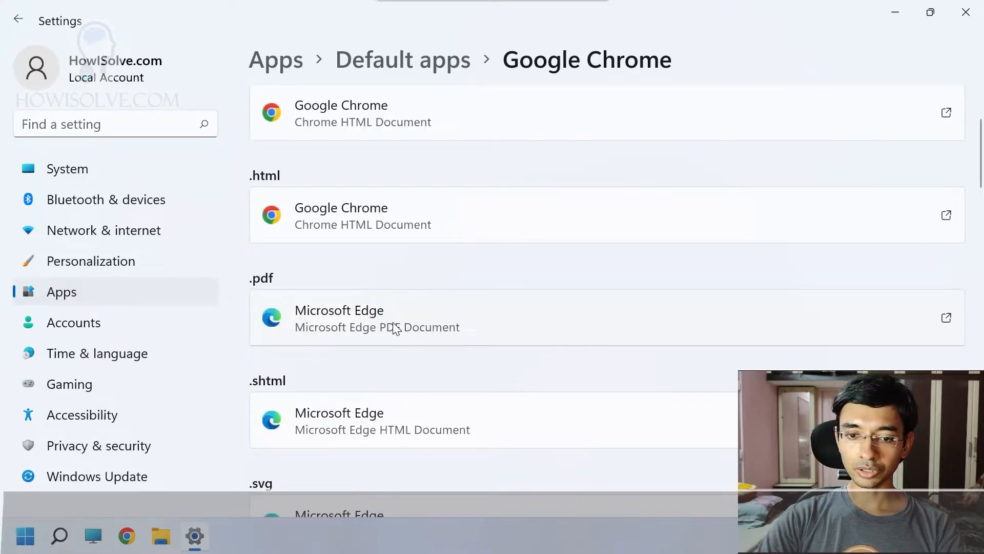
# Step: Assign .pdf, .shtml and .svg files to Google Chrome and move down to the link types
pyautogui.click(376, 318)
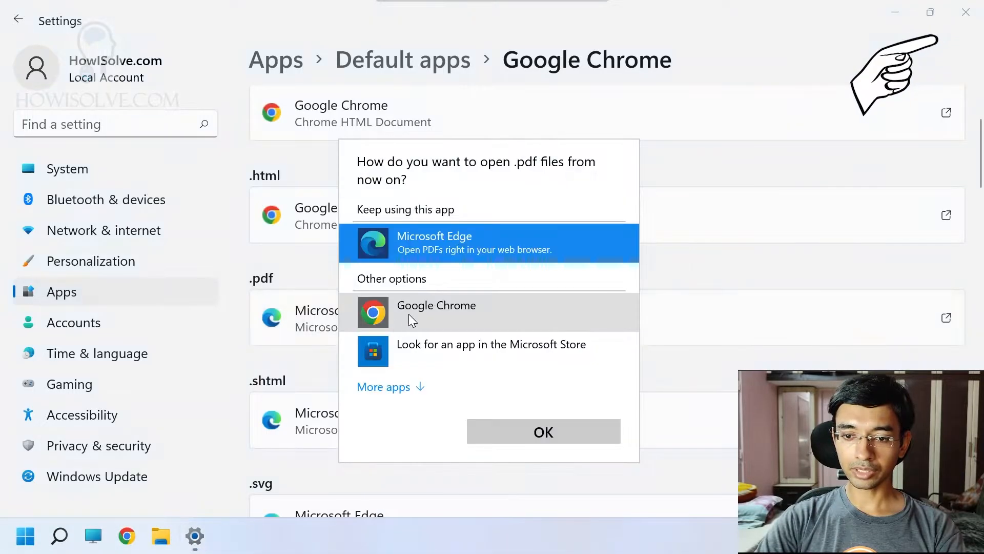
pyautogui.click(544, 431)
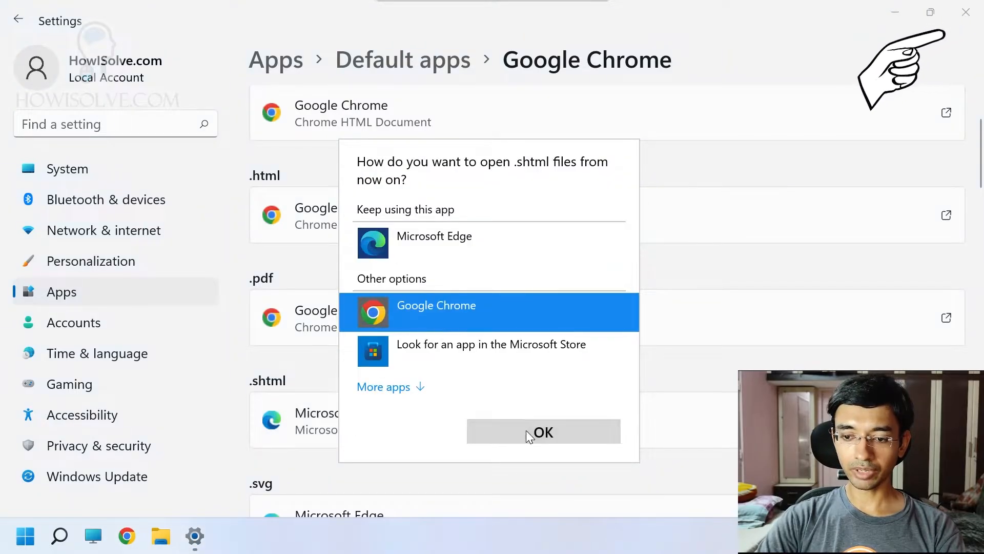
pyautogui.click(542, 432)
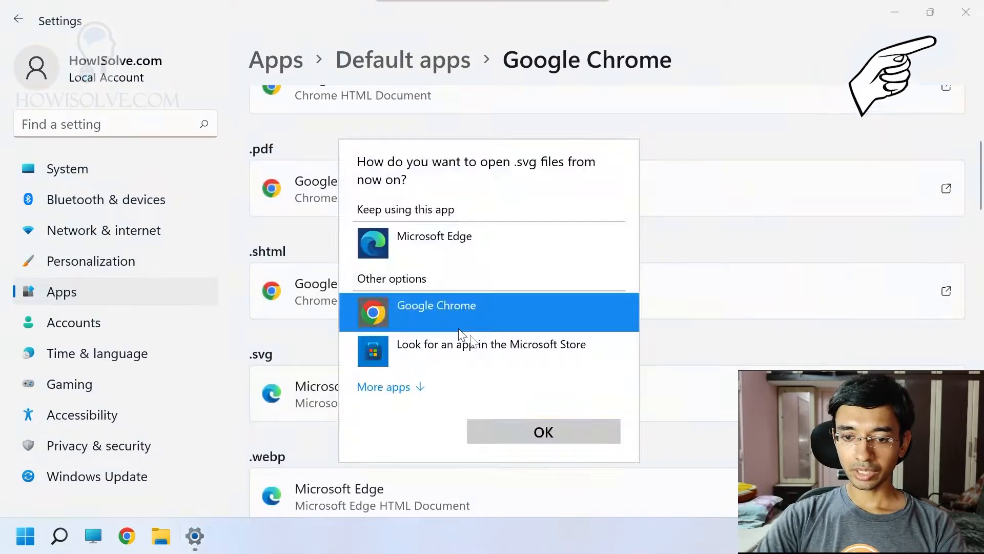
pyautogui.click(543, 432)
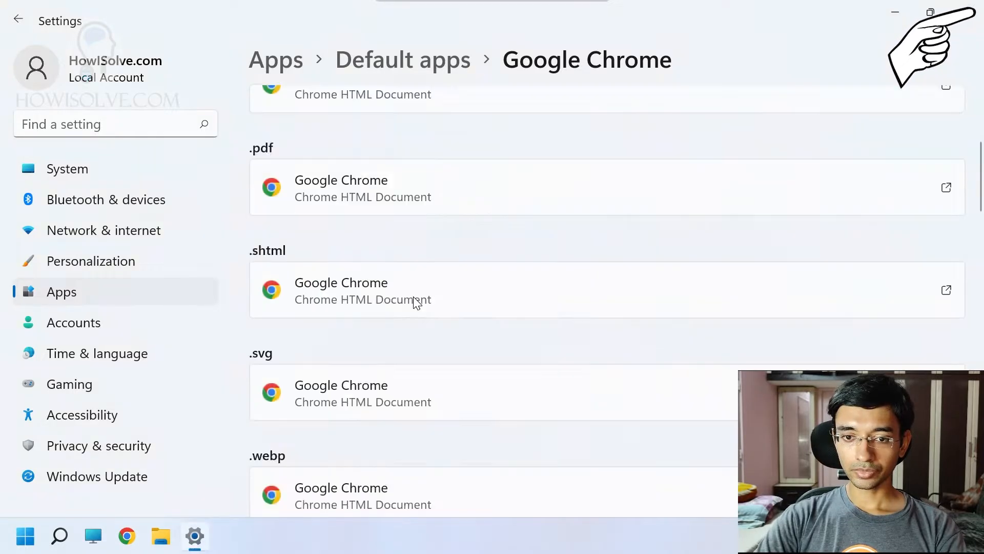
pyautogui.scroll(-3)
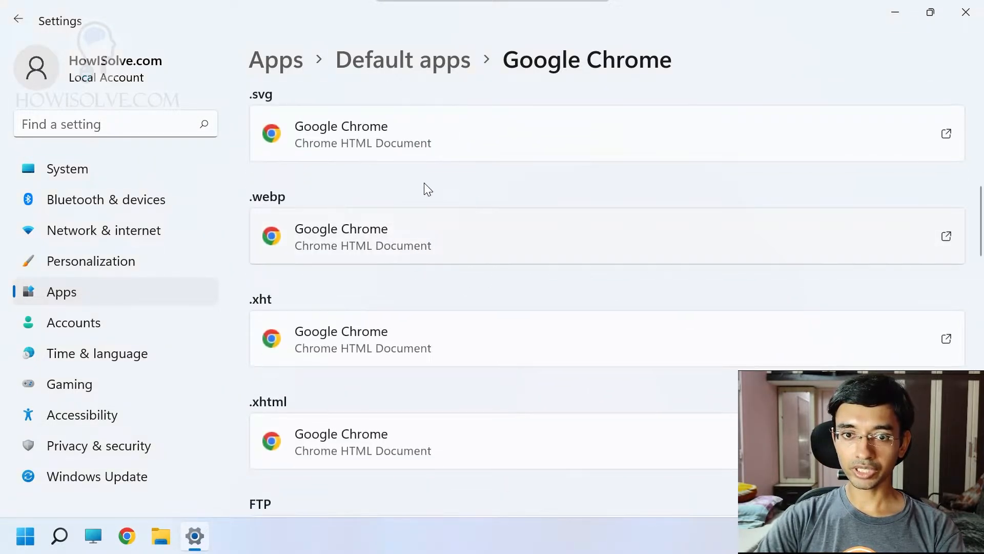
pyautogui.scroll(-3)
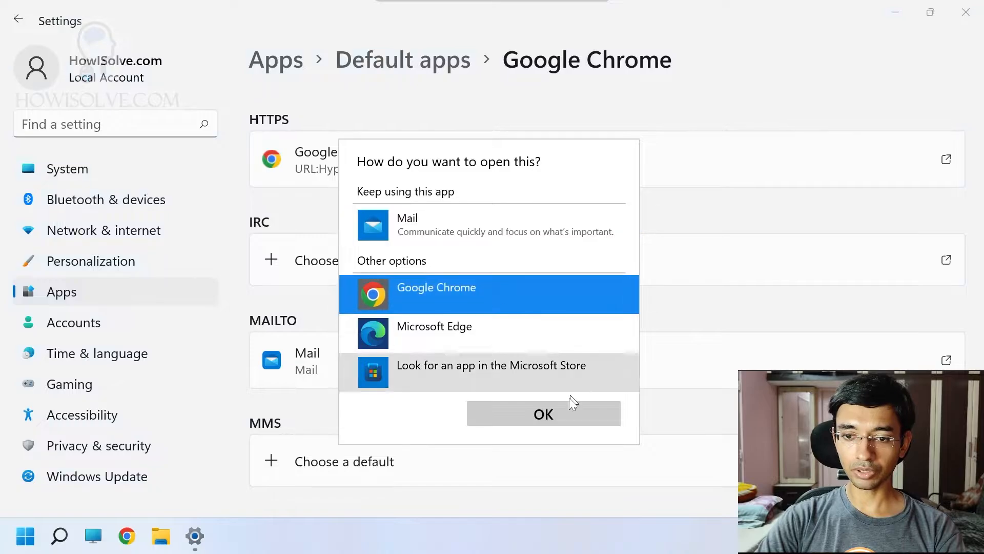
# Step: Confirm Google Chrome for MAILTO links, then bring up Windows Search to test a web link
pyautogui.click(544, 413)
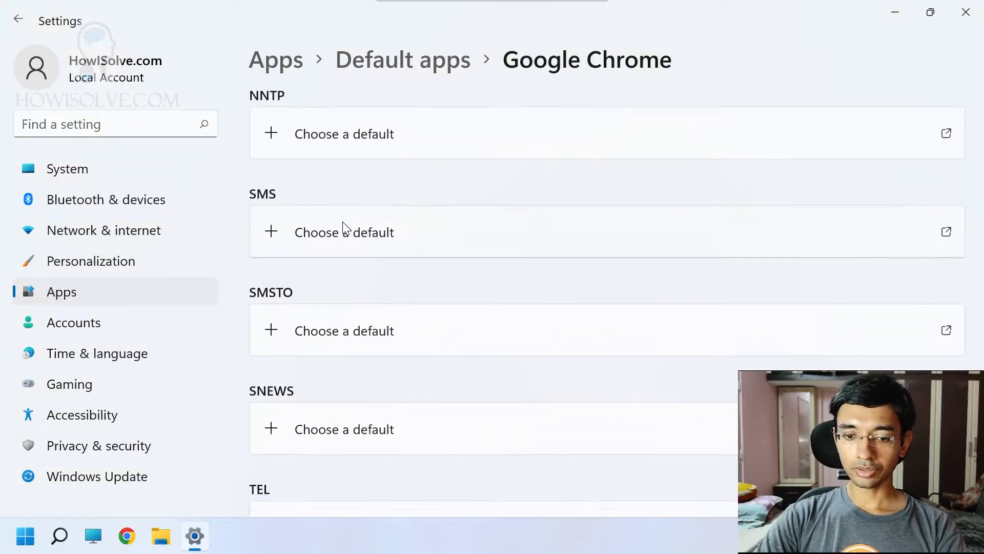
pyautogui.scroll(3)
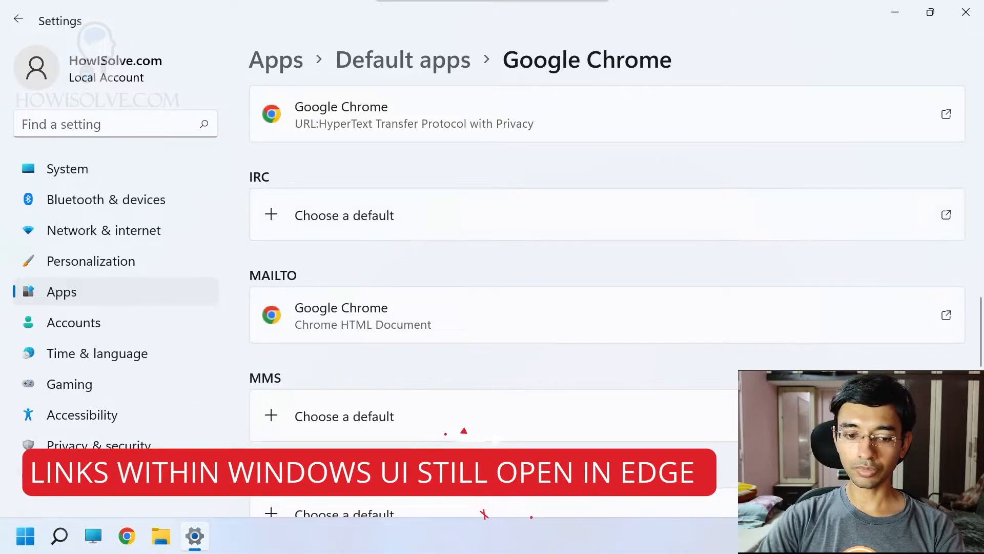
pyautogui.click(59, 535)
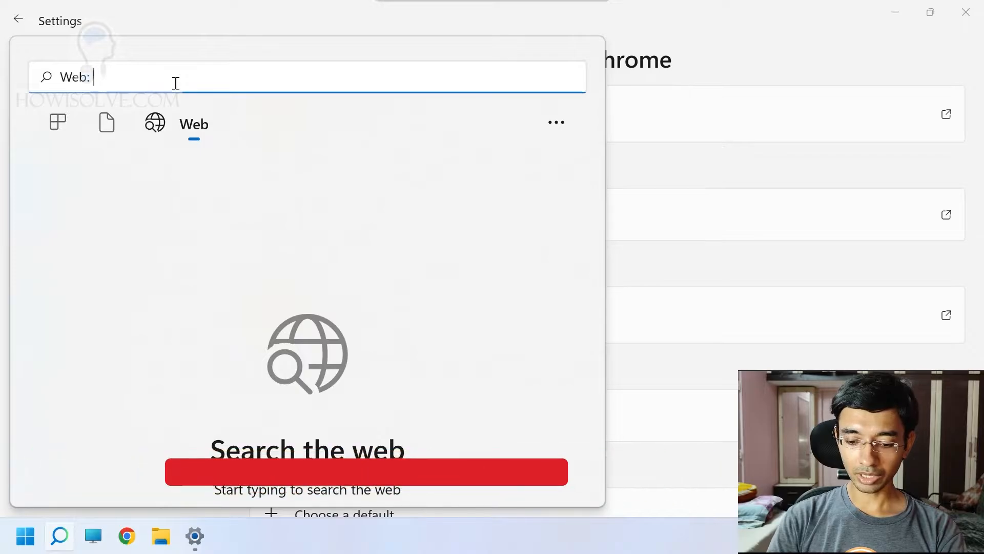
# Step: Run a web search for "paris" to check which browser opens
pyautogui.write('paris')
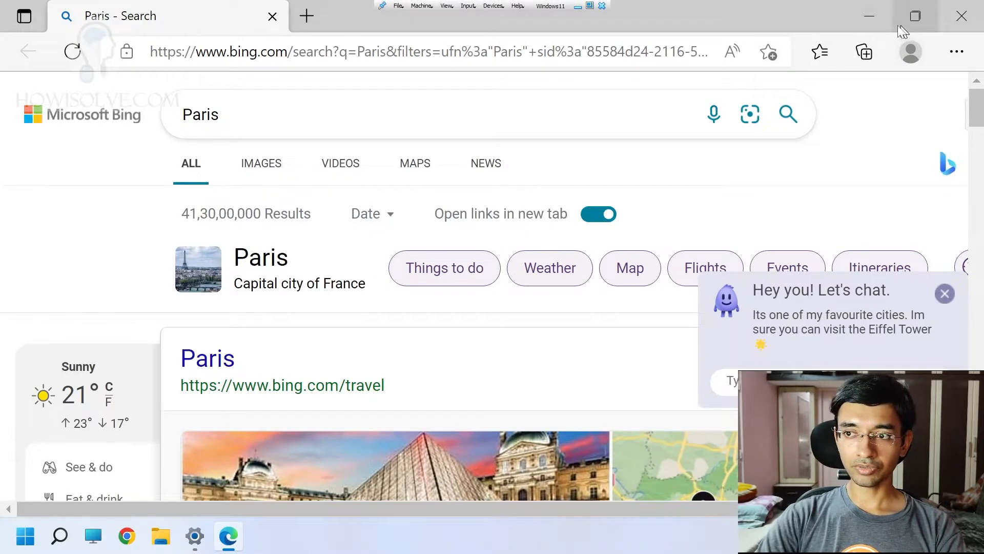
pyautogui.moveTo(894, 44)
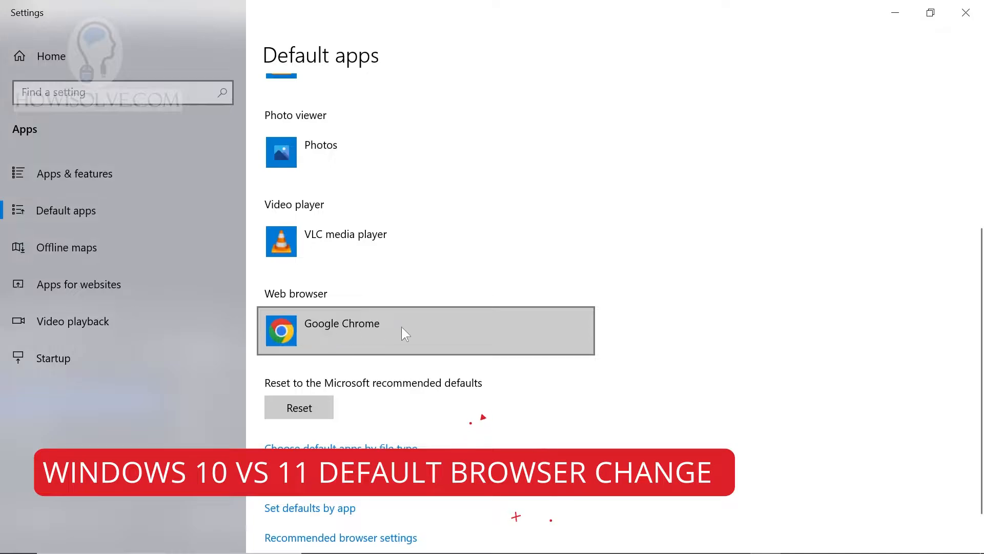
# Step: Open the web browser chooser listing Edge, Chrome and Internet Explorer
pyautogui.click(427, 331)
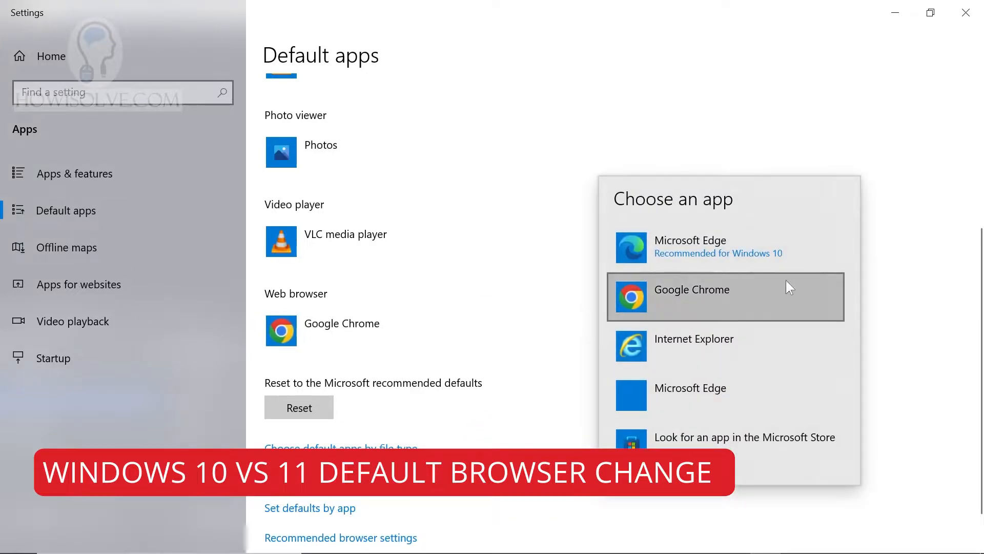
pyautogui.moveTo(736, 302)
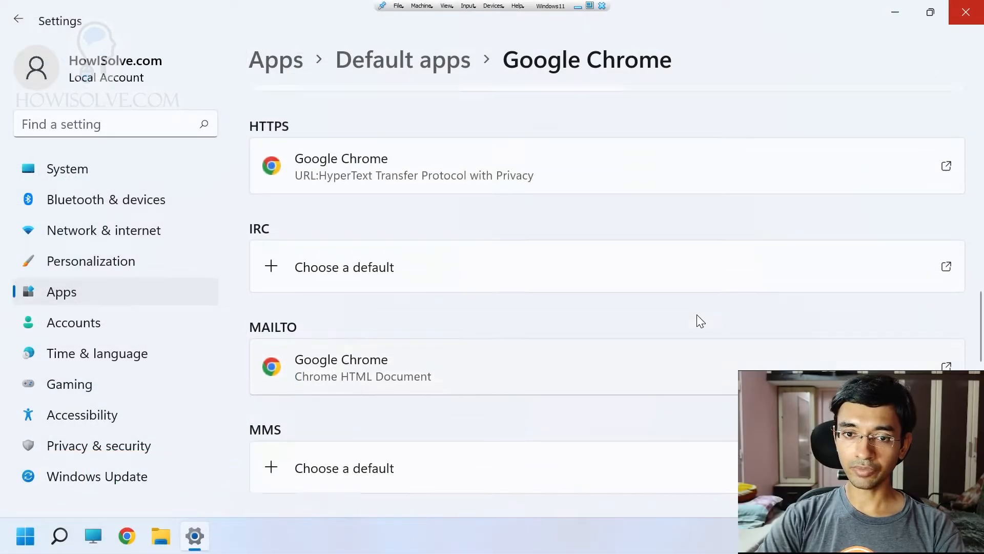
pyautogui.scroll(-3)
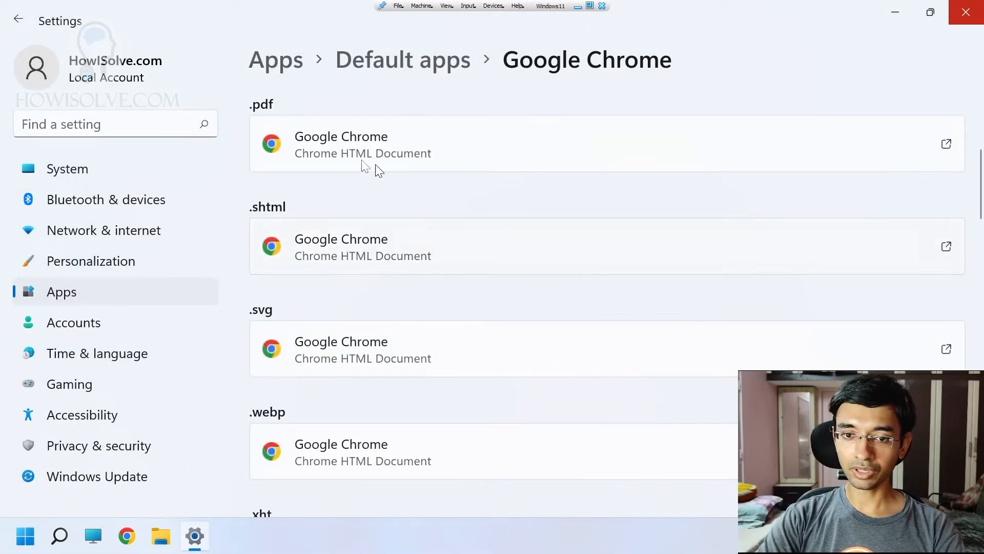
pyautogui.scroll(3)
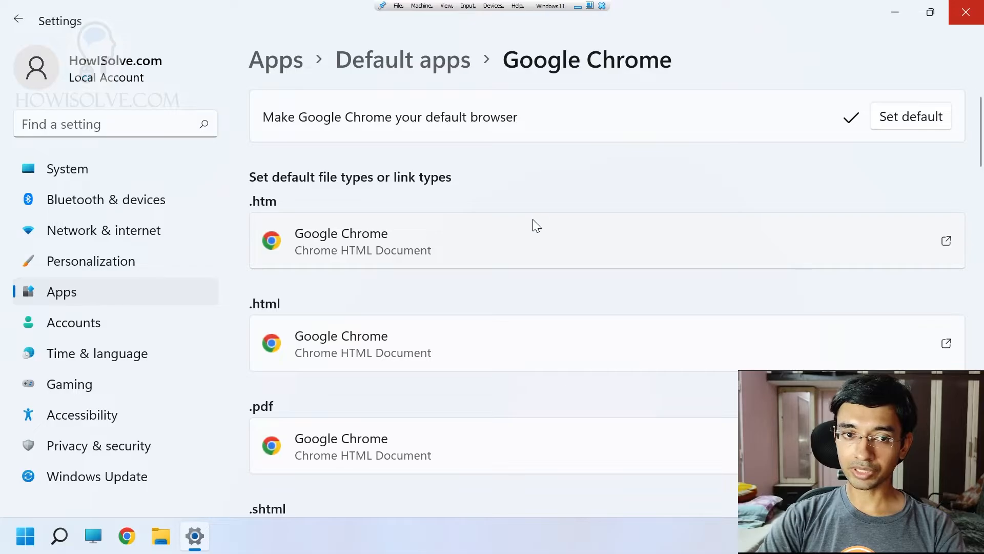
pyautogui.moveTo(590, 193)
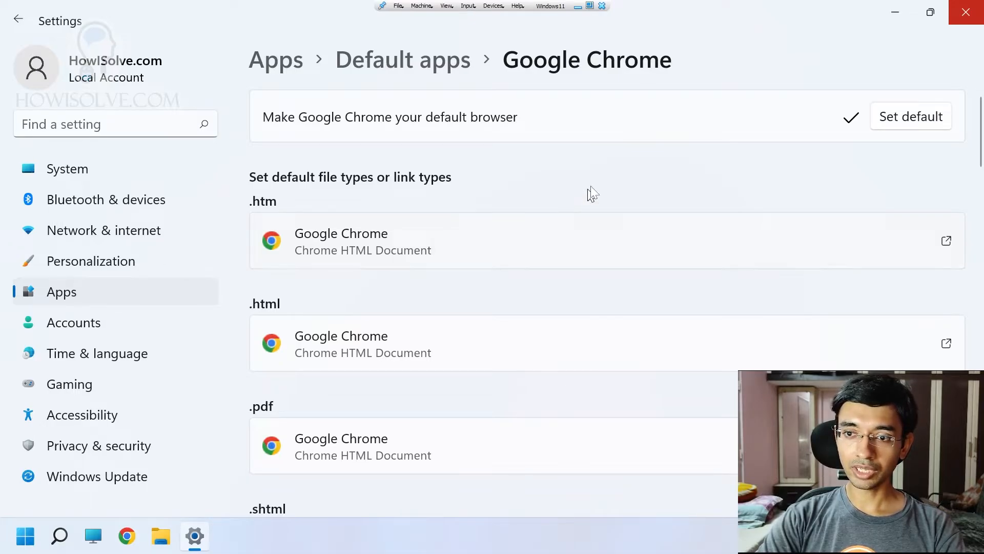
pyautogui.moveTo(860, 104)
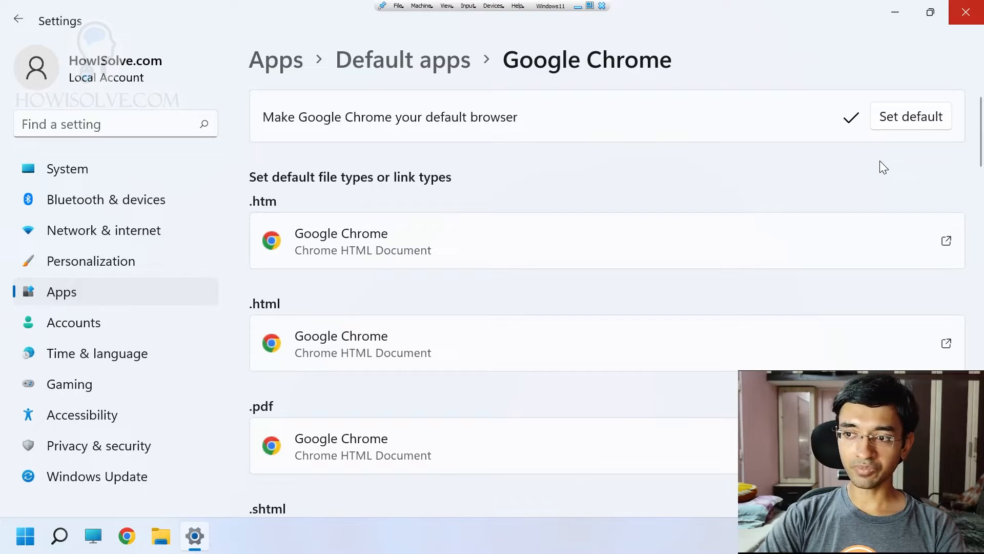
pyautogui.moveTo(532, 262)
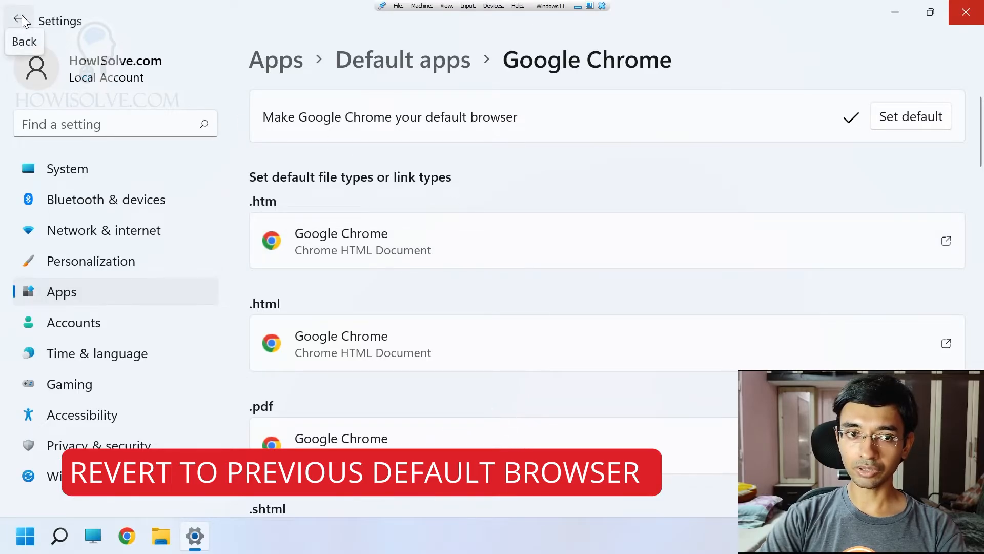
# Step: Return to Default apps and search "e" to reach Microsoft Edge's default-app page
pyautogui.click(18, 21)
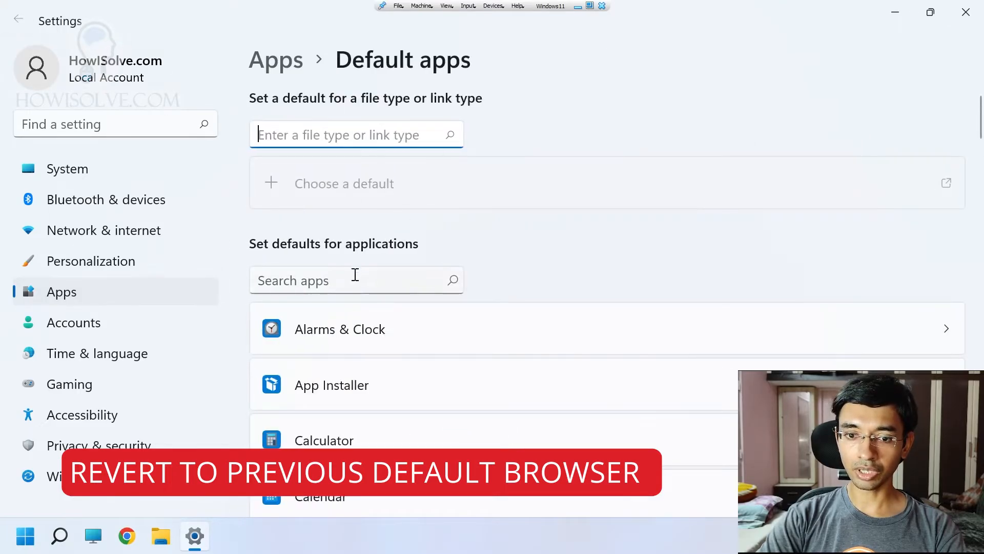
pyautogui.write('e')
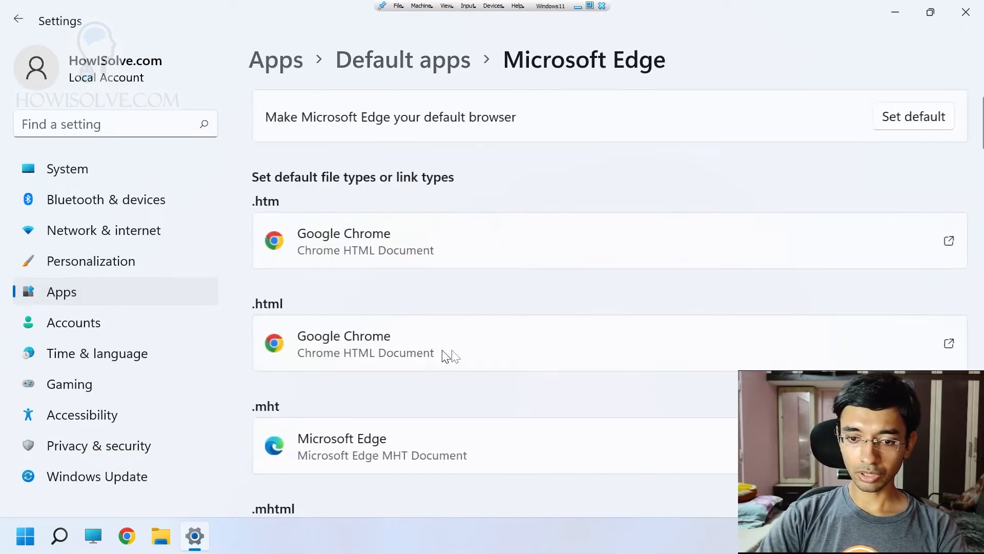
pyautogui.moveTo(913, 138)
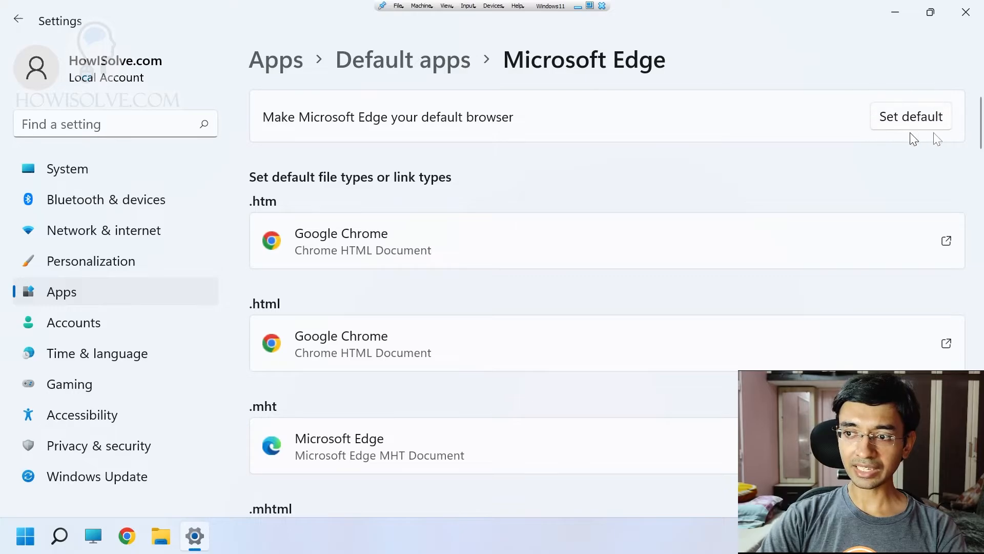
# Step: Set Microsoft Edge as the default browser and review which file types remain with Chrome
pyautogui.click(910, 116)
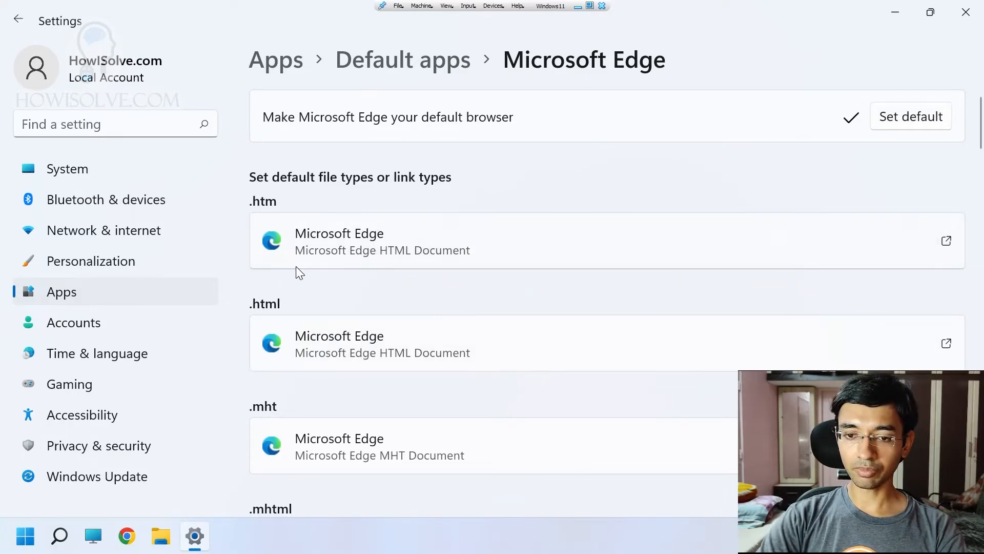
pyautogui.scroll(-3)
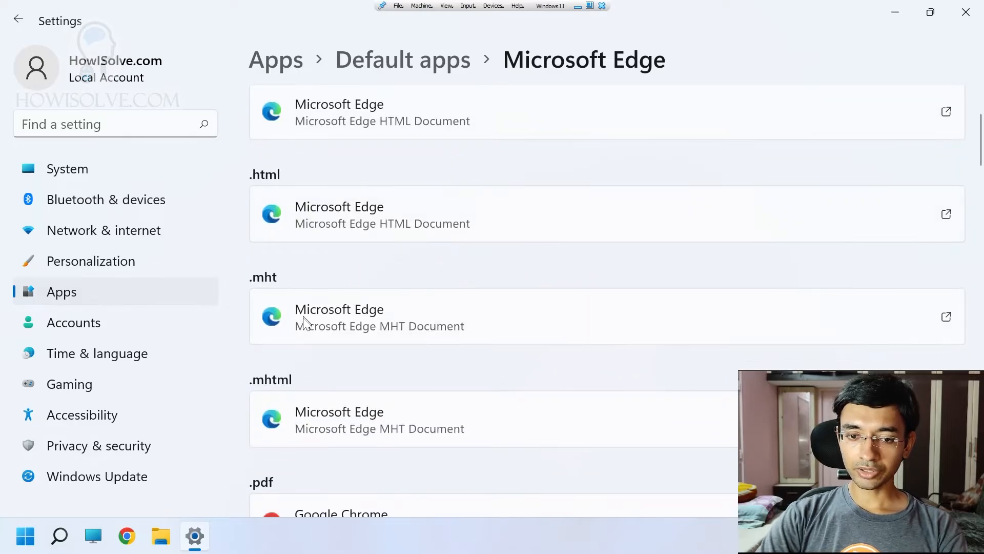
pyautogui.moveTo(326, 314)
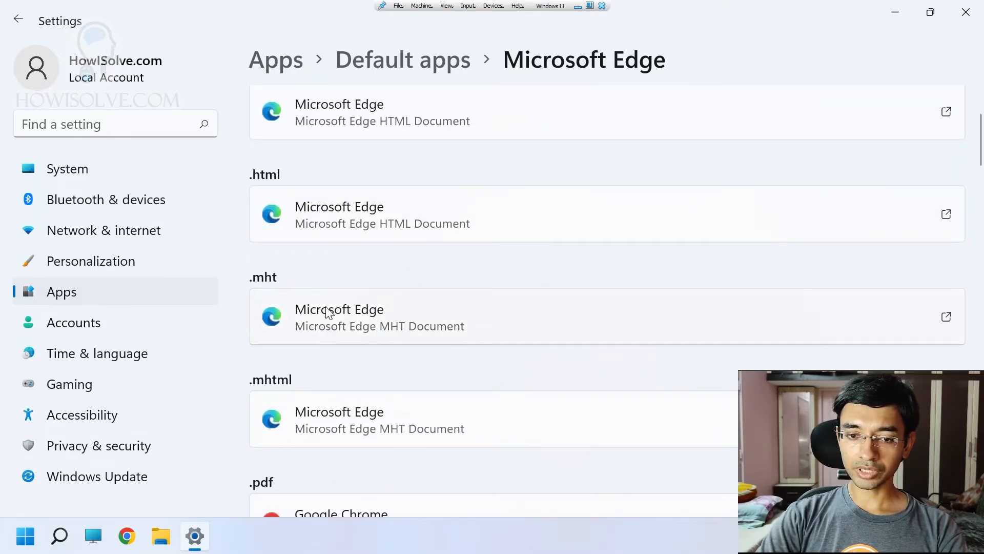
pyautogui.moveTo(370, 353)
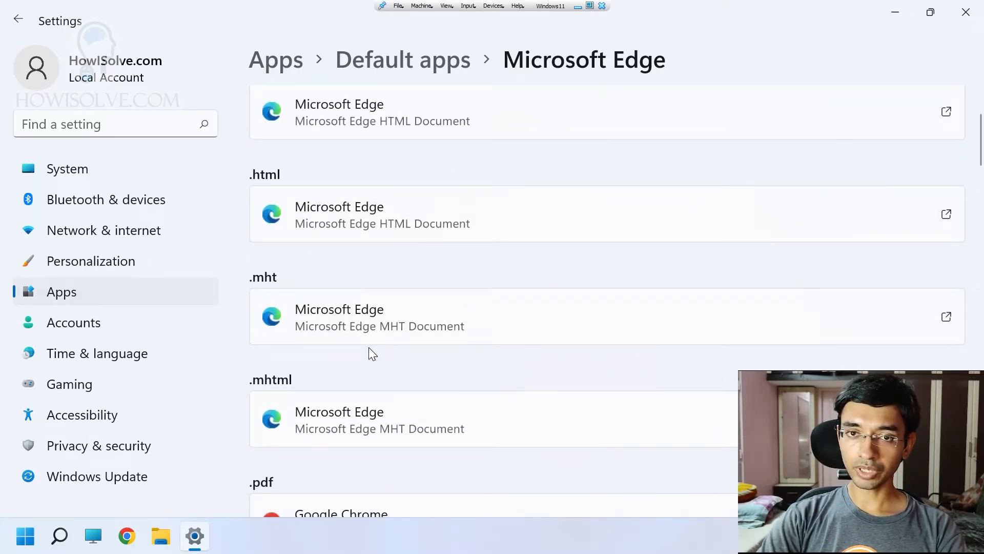
pyautogui.moveTo(374, 332)
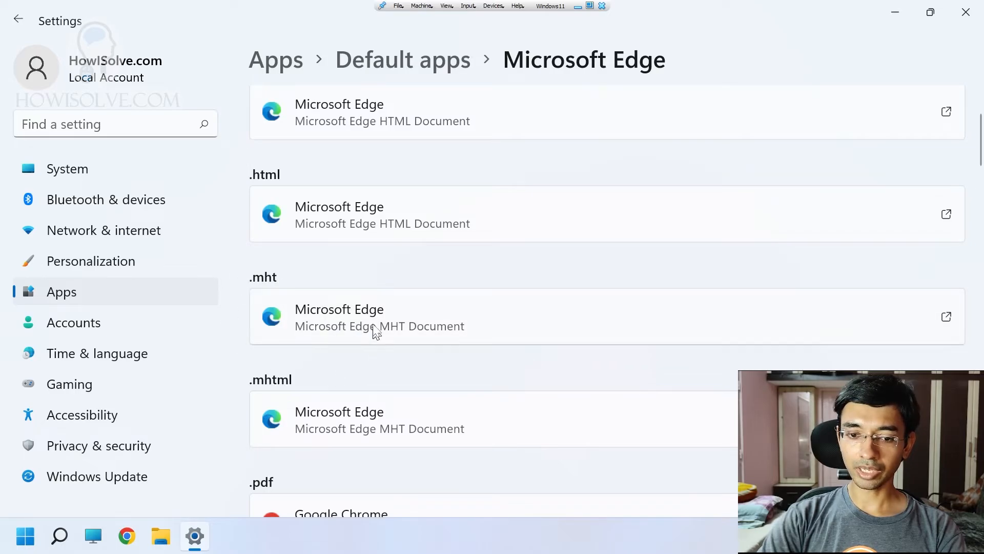
pyautogui.scroll(-3)
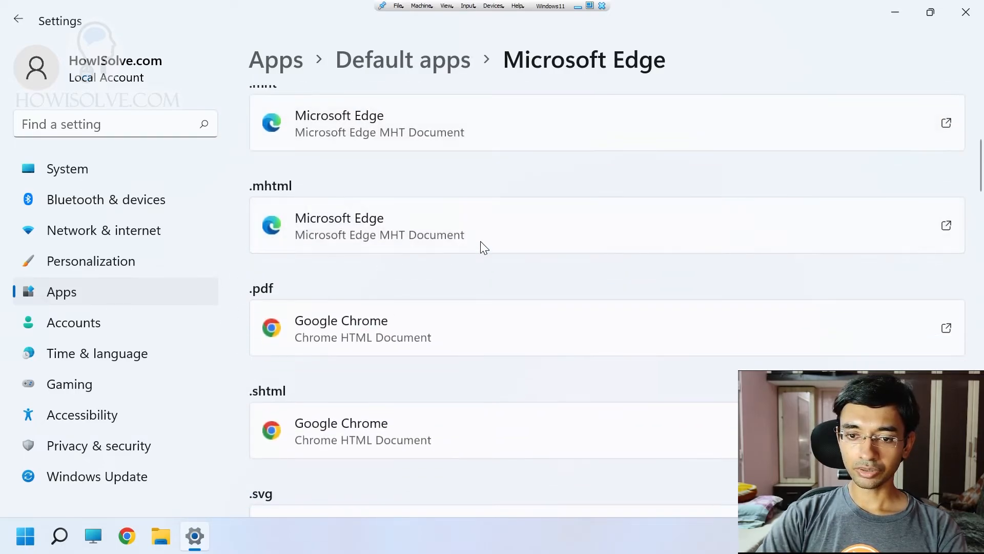
pyautogui.moveTo(374, 181)
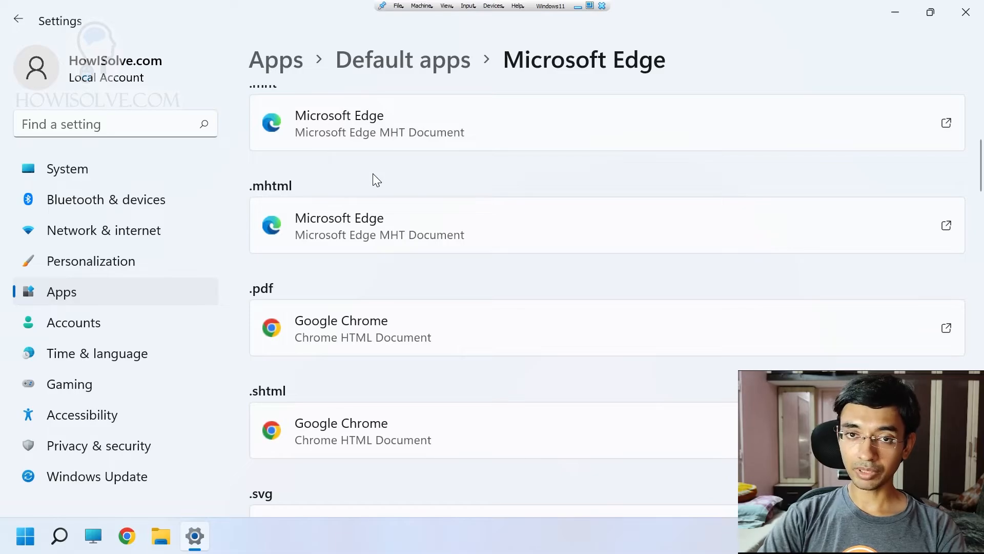
pyautogui.moveTo(407, 164)
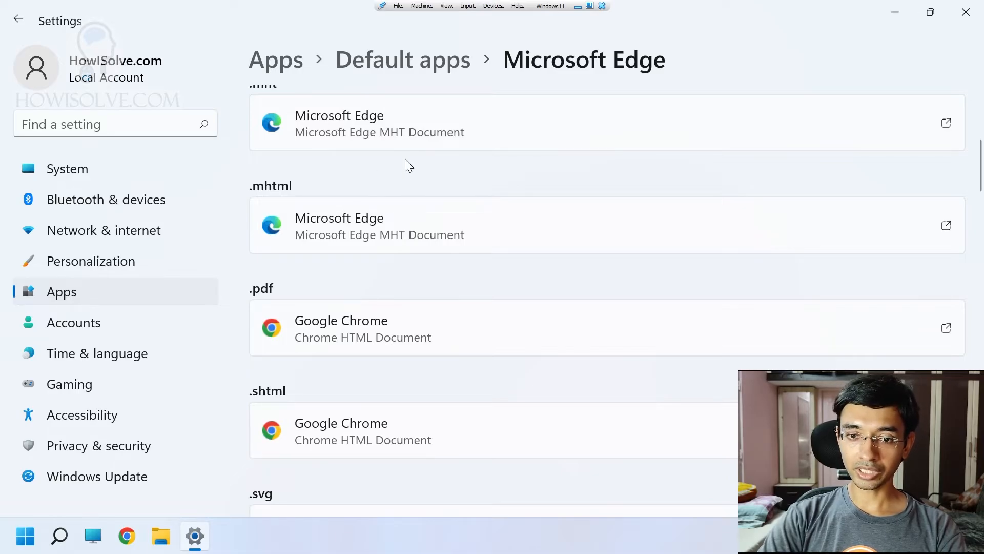
pyautogui.scroll(-3)
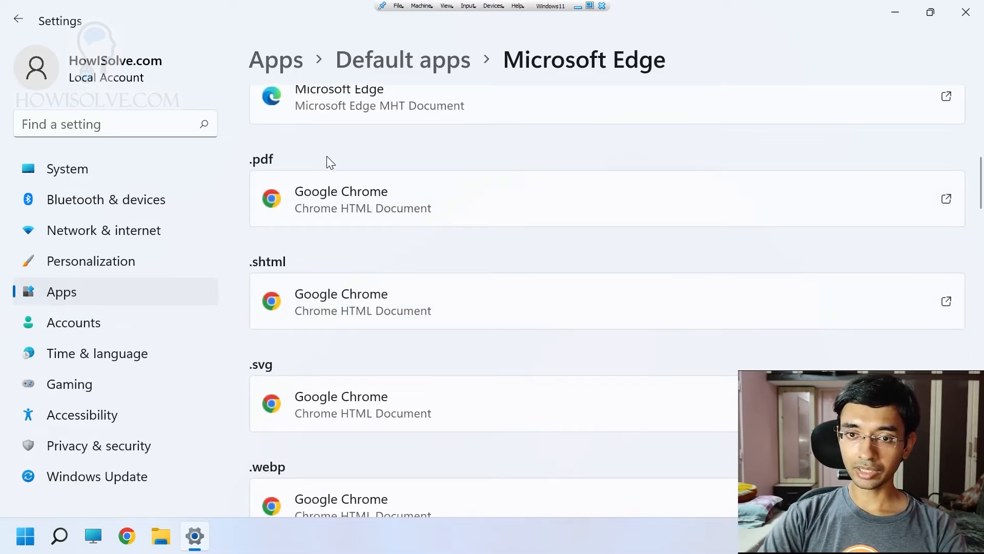
pyautogui.moveTo(271, 177)
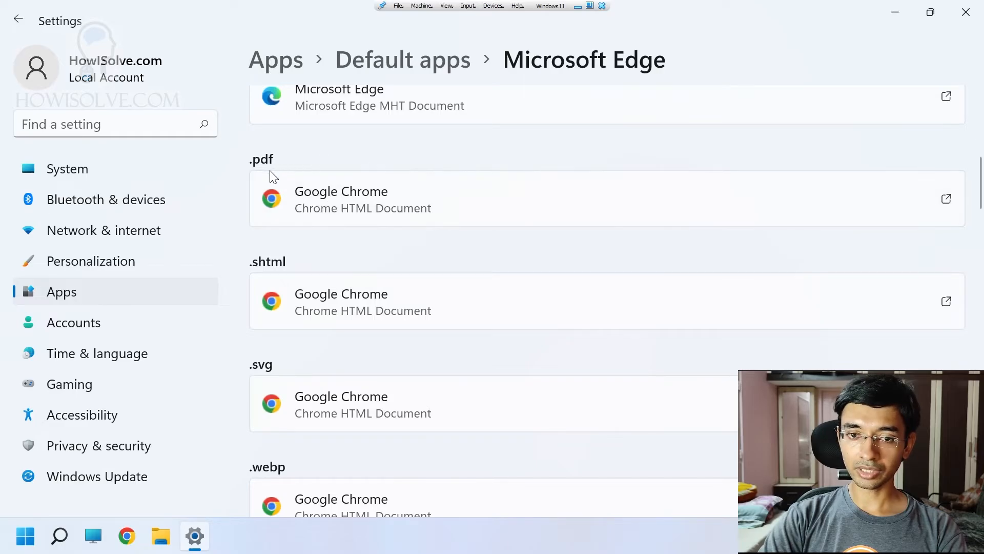
pyautogui.moveTo(296, 446)
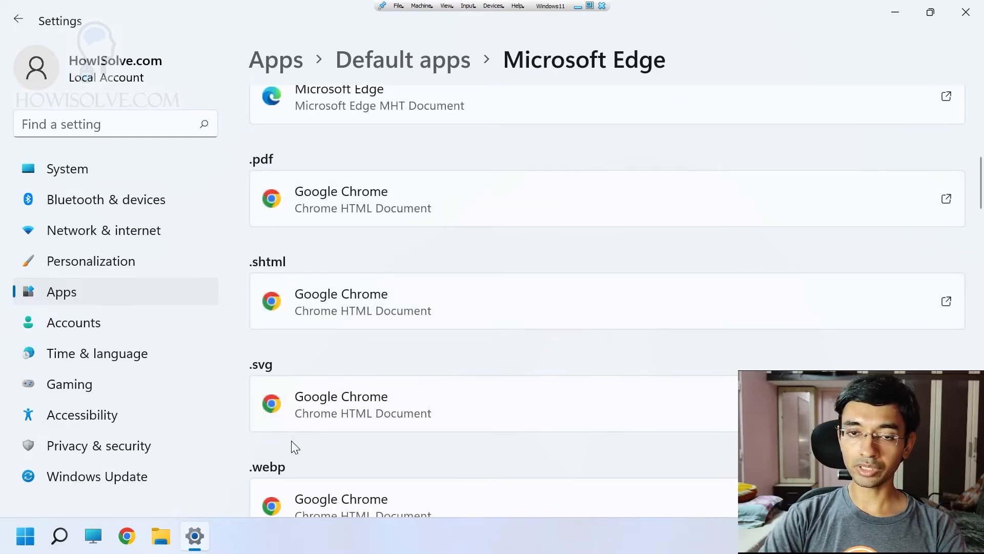
pyautogui.moveTo(899, 174)
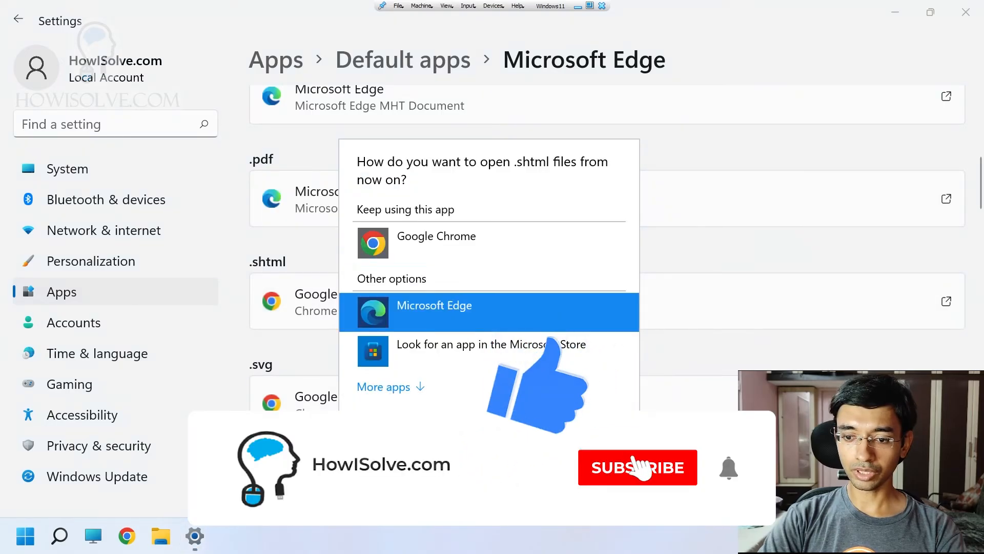
# Step: Reassign .shtml files from Google Chrome to Microsoft Edge
pyautogui.click(434, 311)
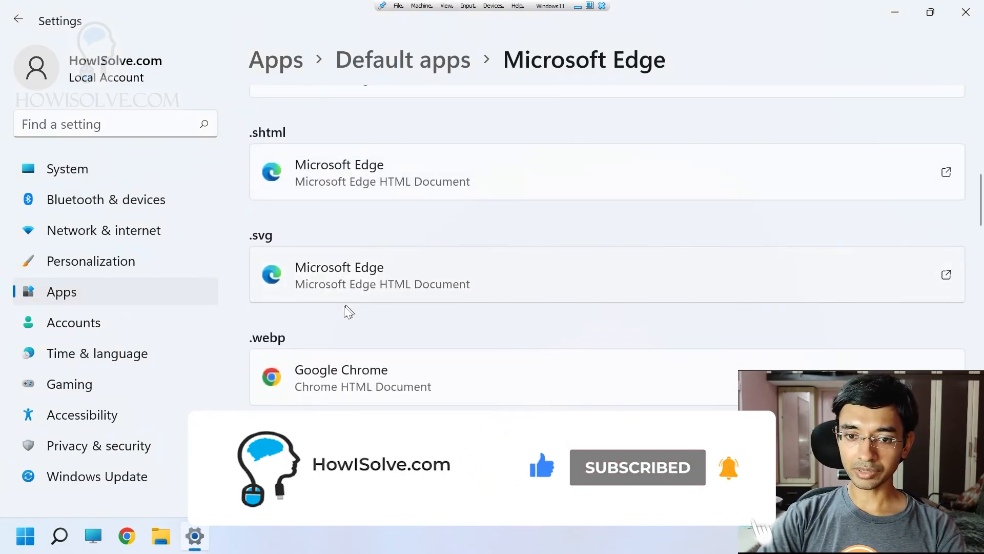